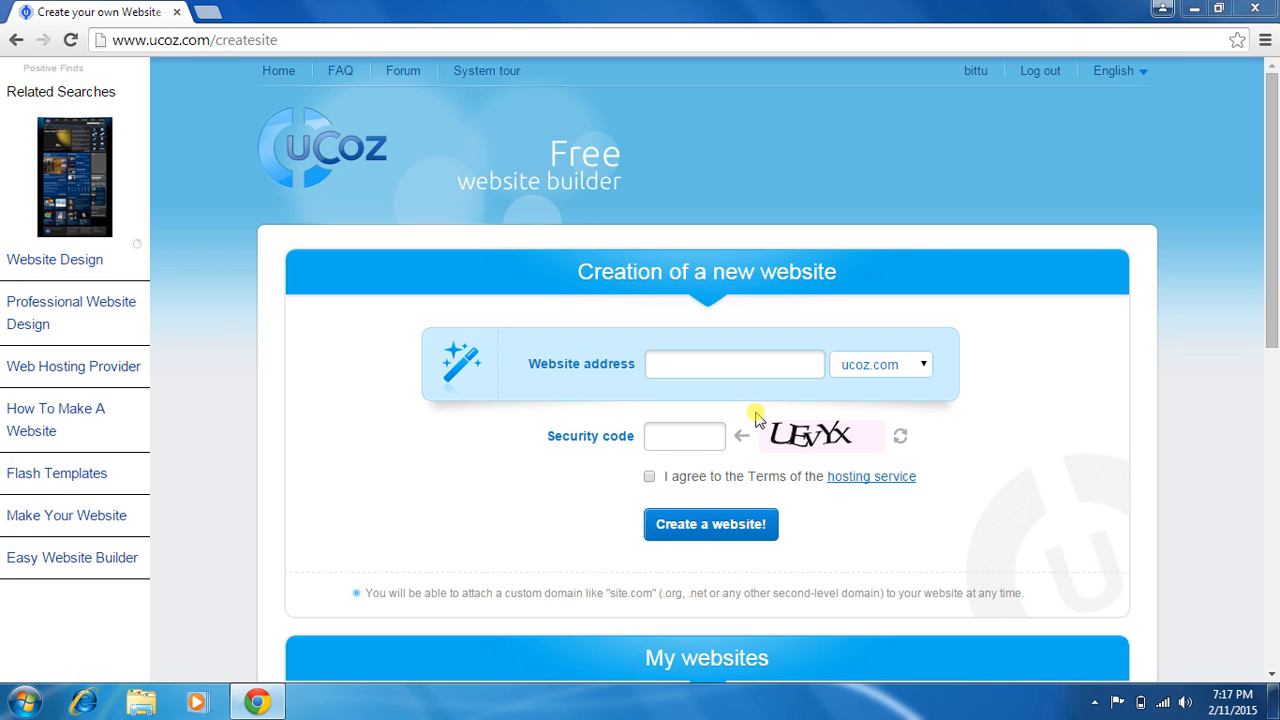
- Enter gamesno1 as the new website address
{"action": "left_click", "coordinate": [720, 364]}
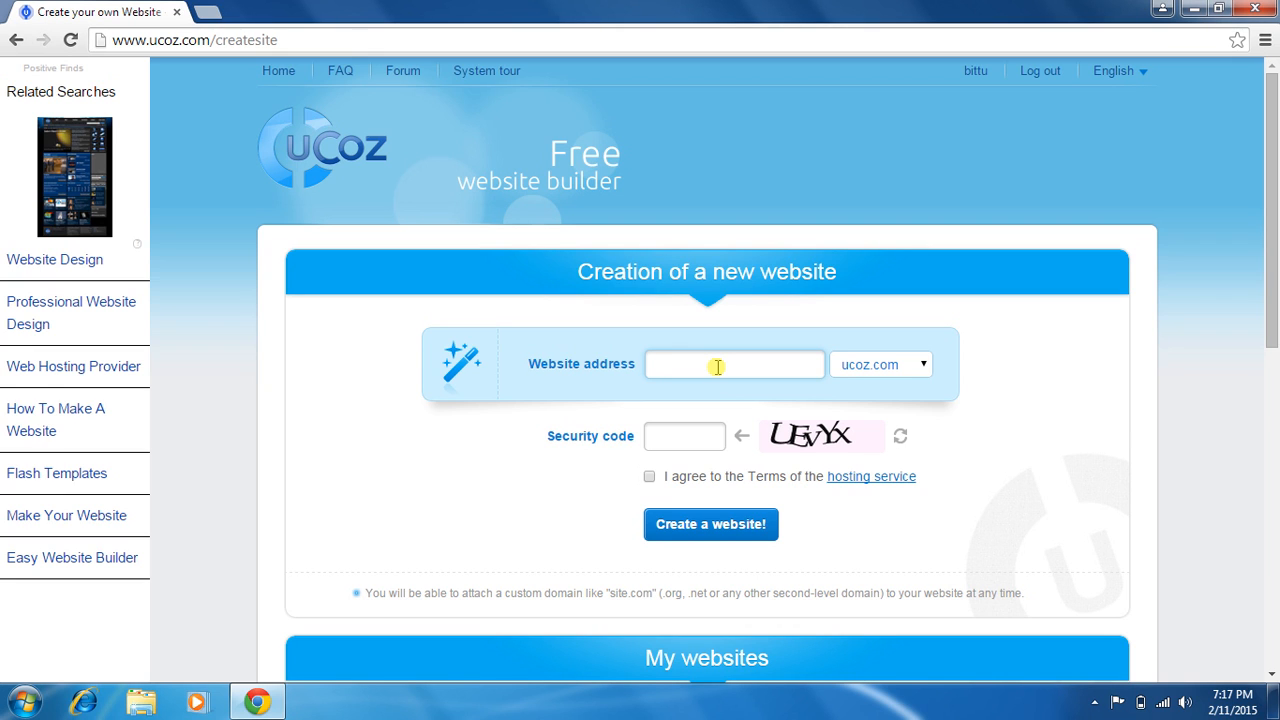
{"action": "left_click", "coordinate": [734, 364]}
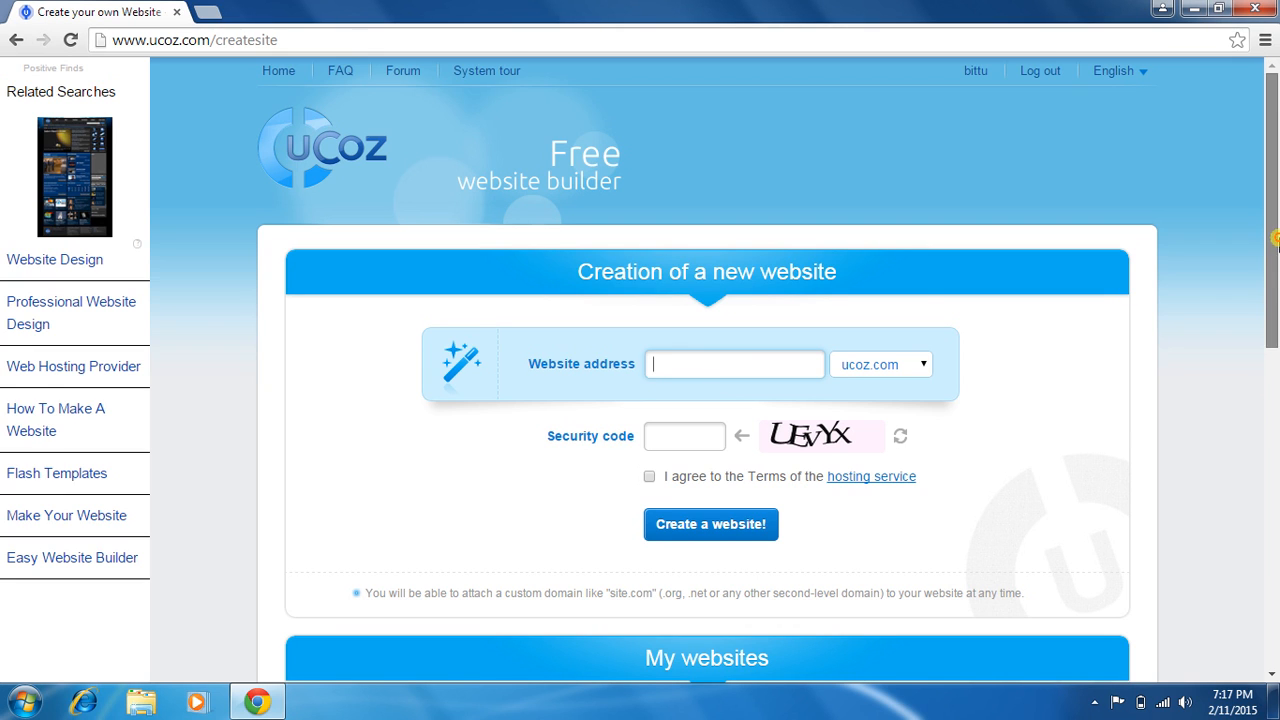
{"action": "scroll", "scroll_direction": "down", "scroll_amount": 3}
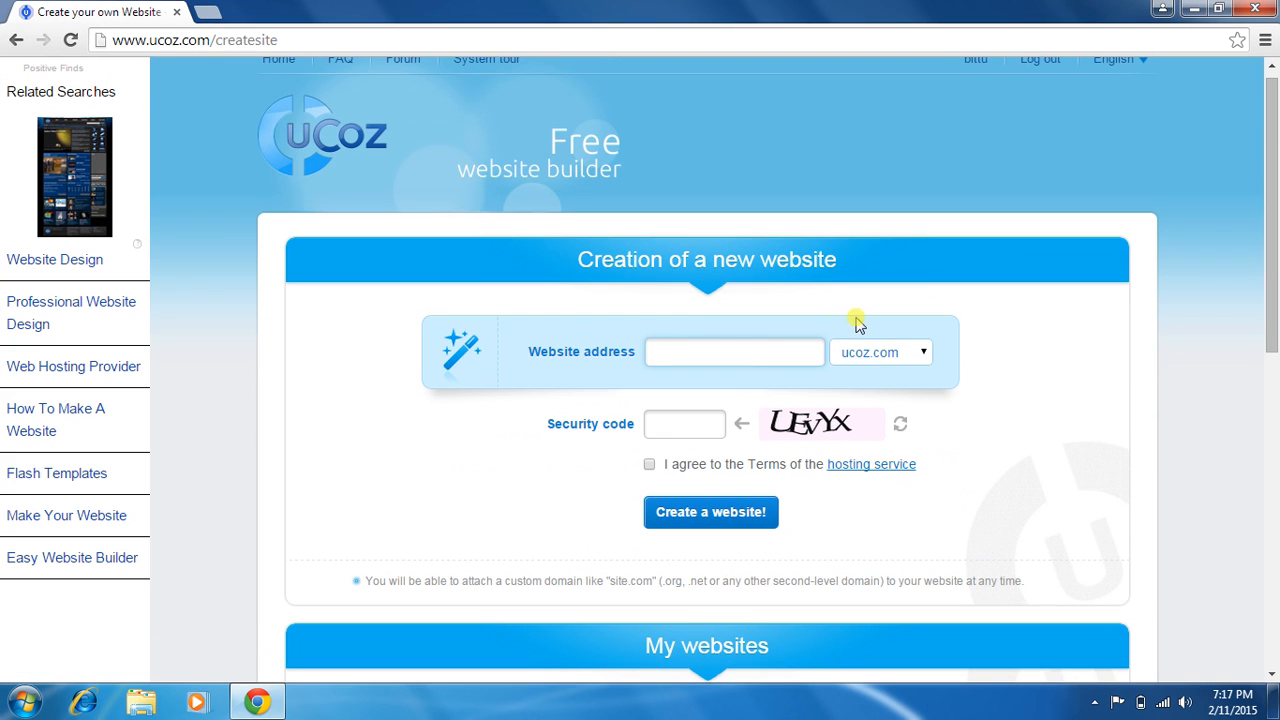
{"action": "left_click", "coordinate": [744, 352]}
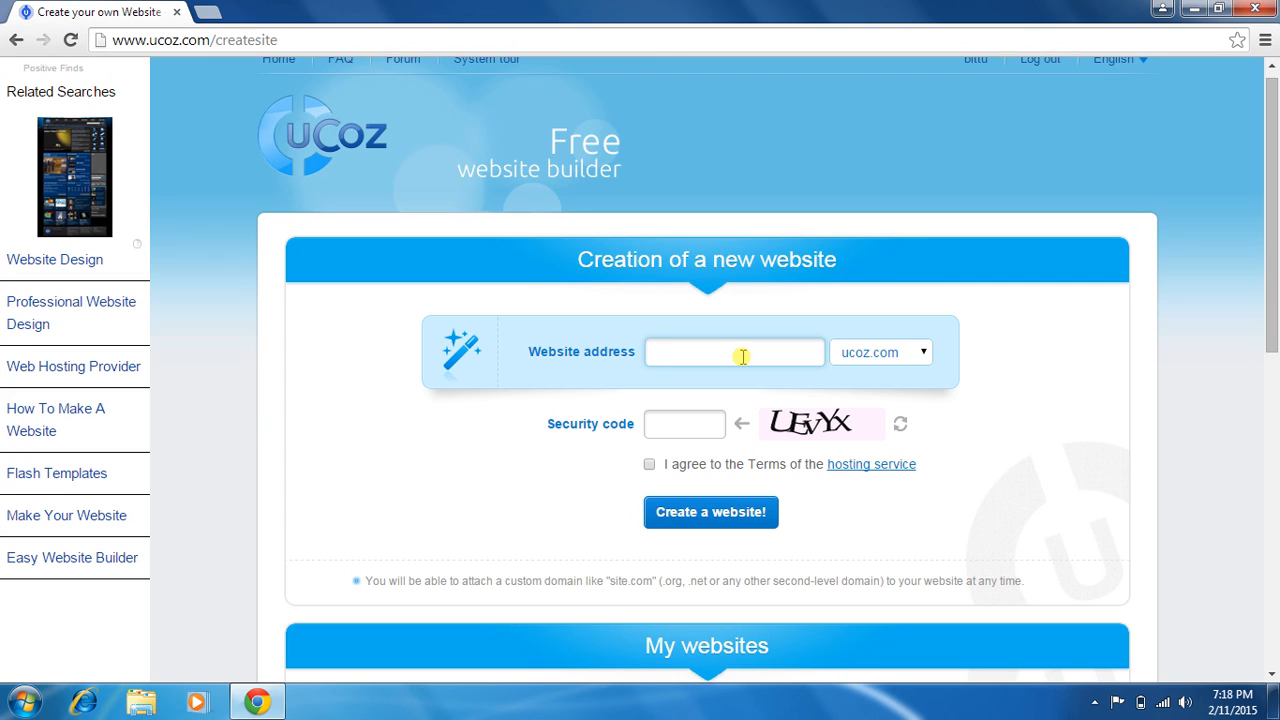
{"action": "type", "text": "games"}
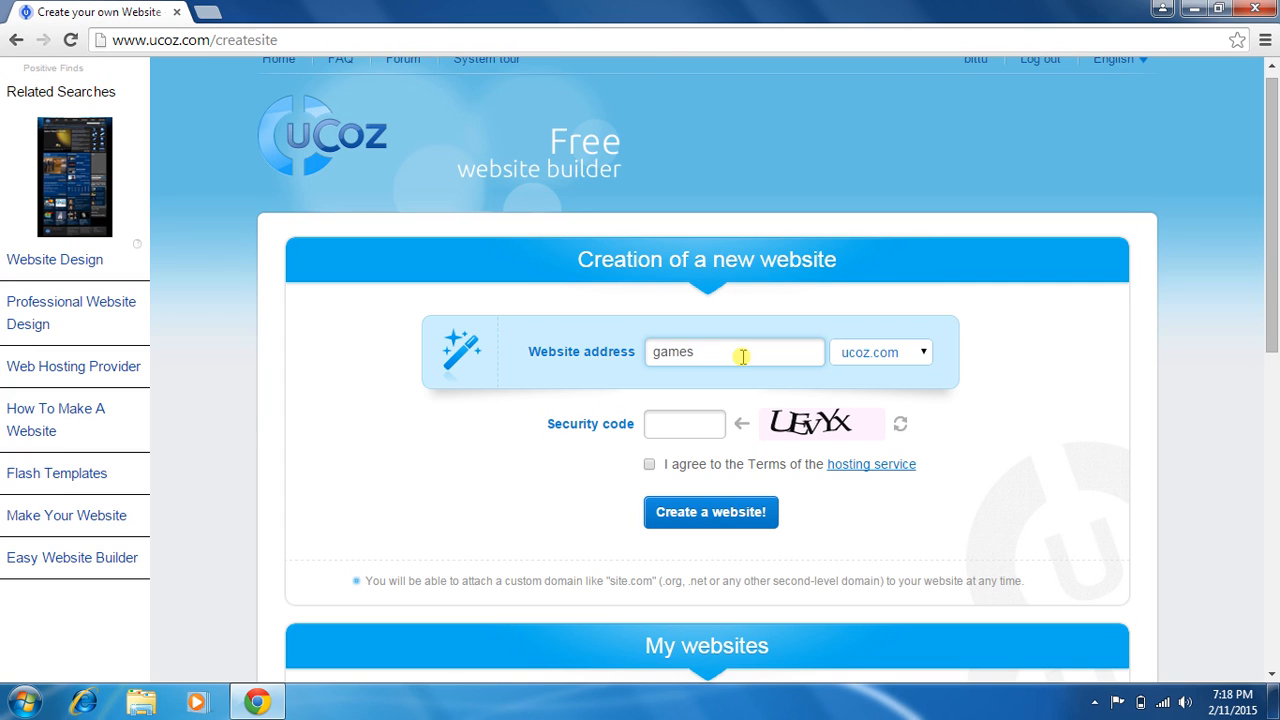
{"action": "type", "text": "no"}
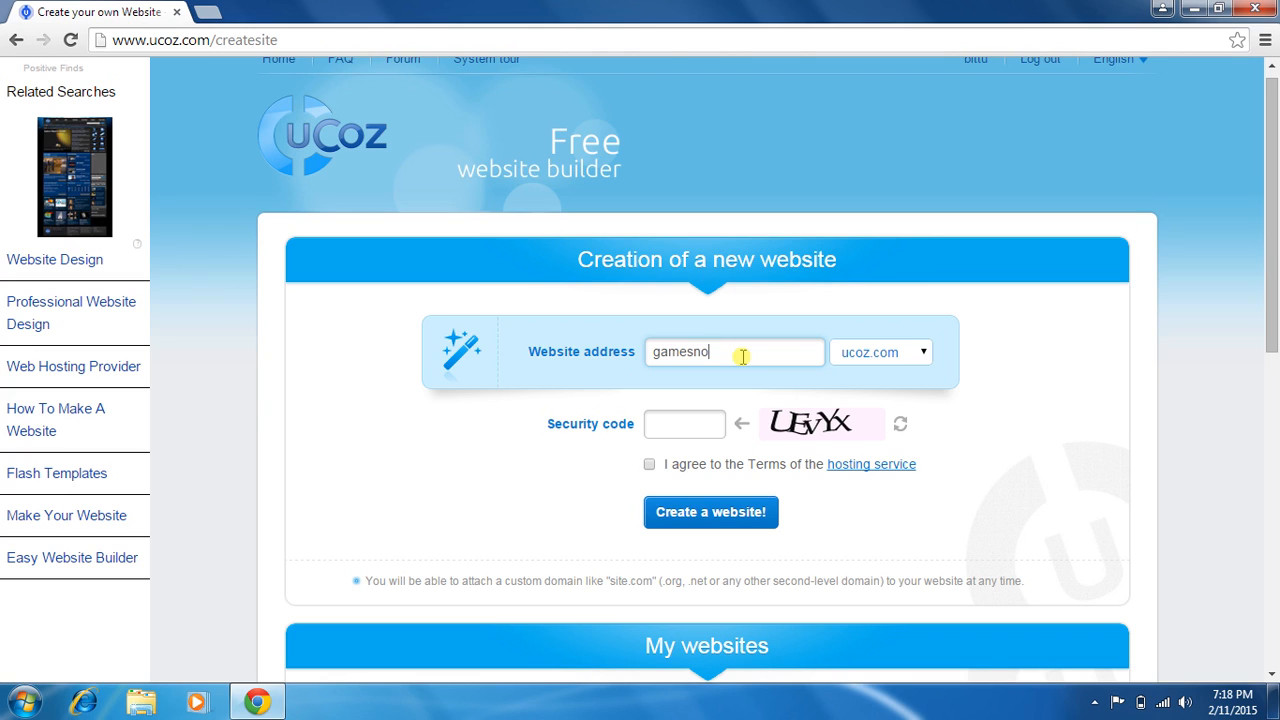
{"action": "type", "text": "1"}
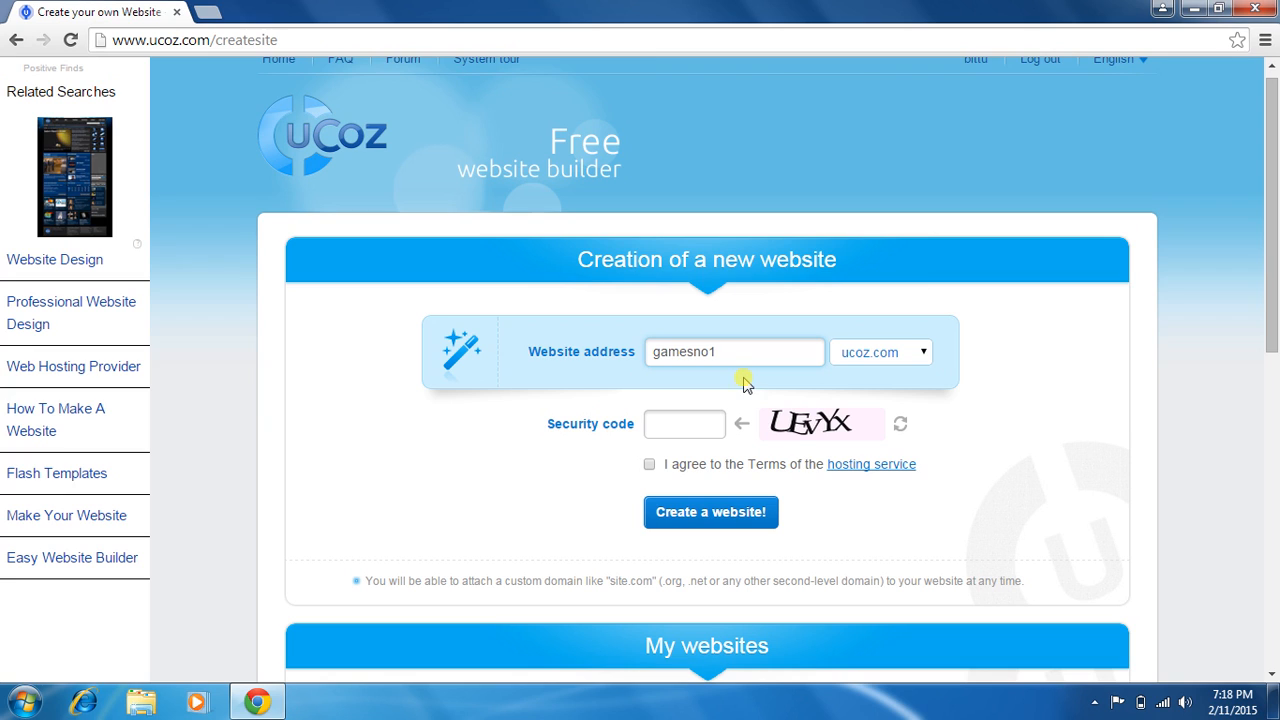
- Enter the security code and submit the site for creation with the terms accepted
{"action": "left_click", "coordinate": [684, 424]}
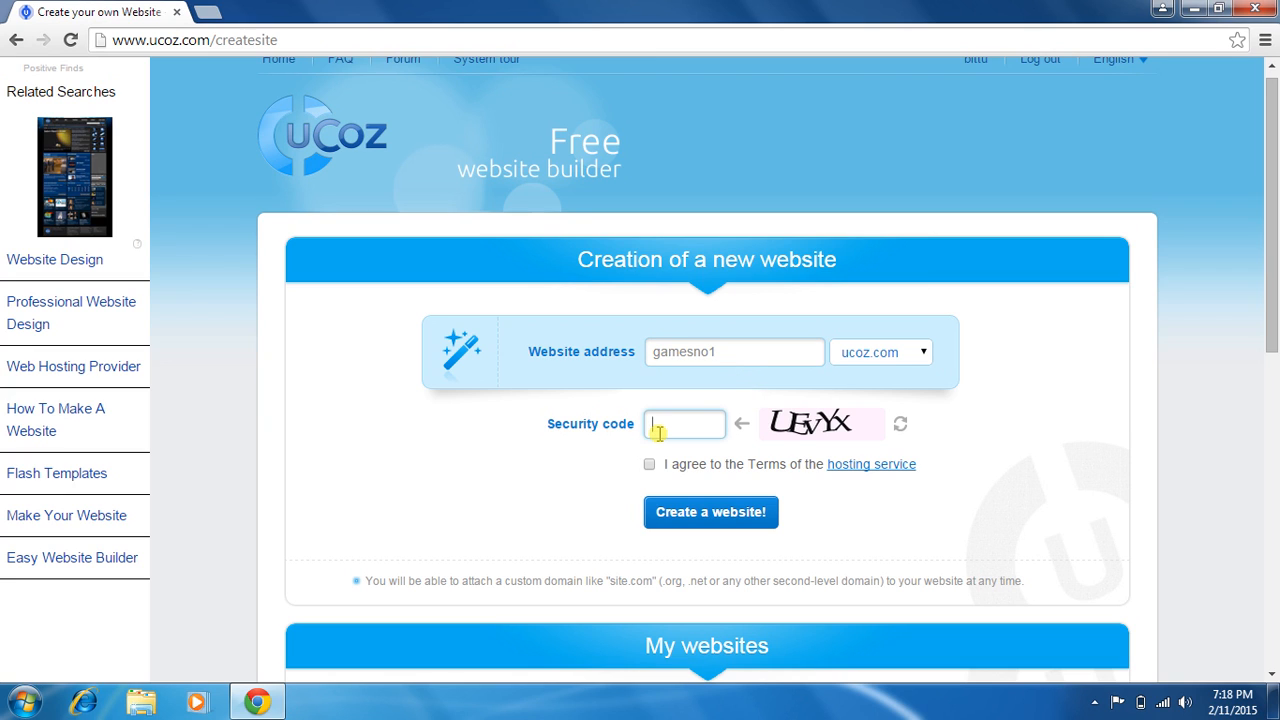
{"action": "type", "text": "u"}
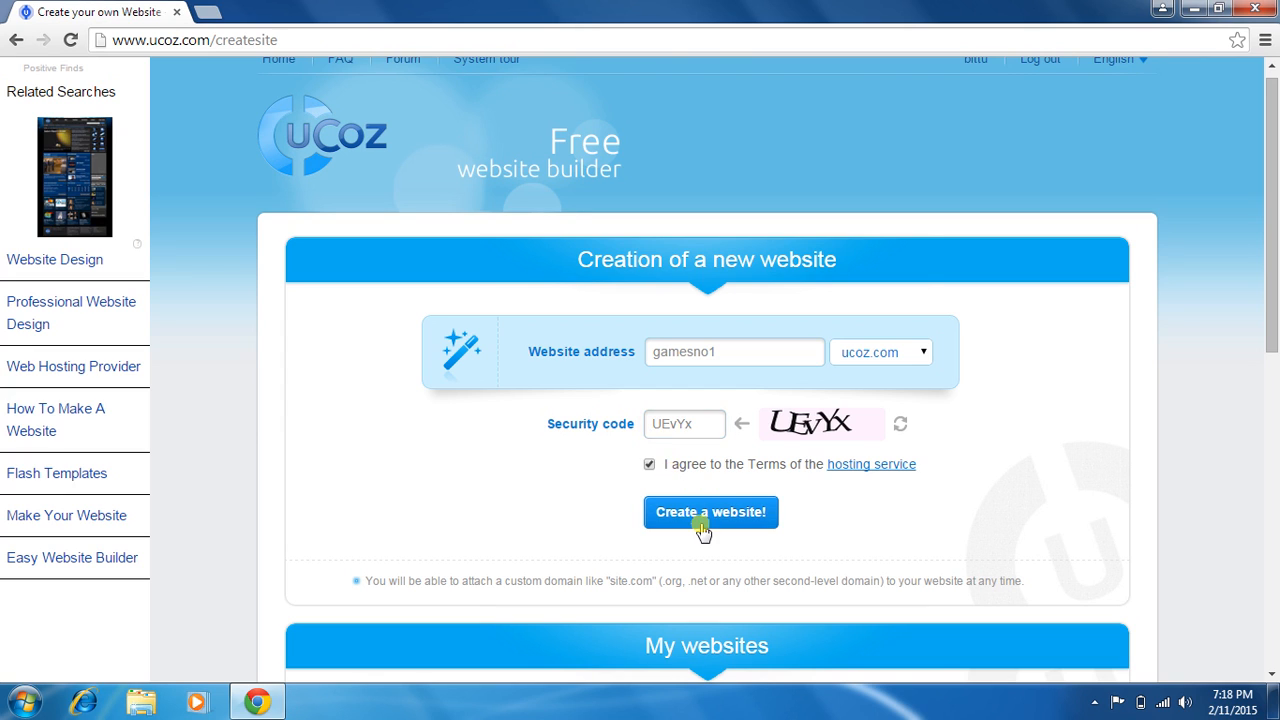
{"action": "left_click", "coordinate": [710, 512]}
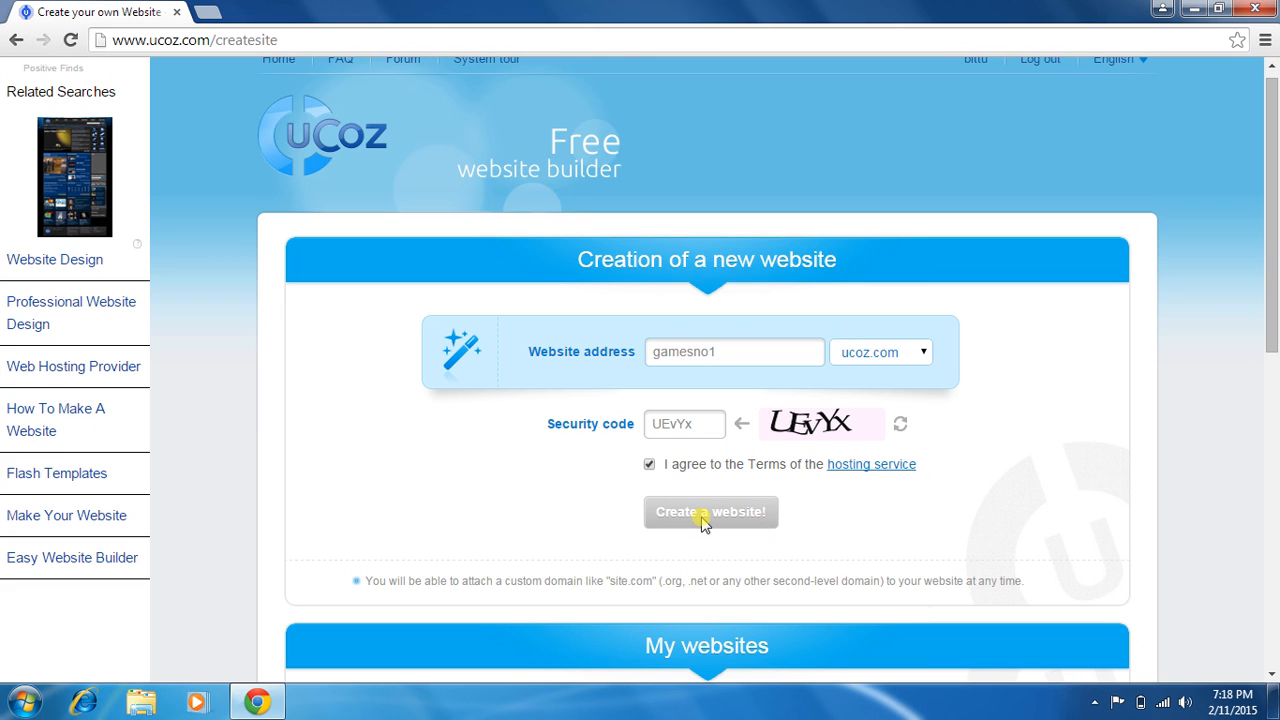
{"action": "left_click", "coordinate": [712, 512]}
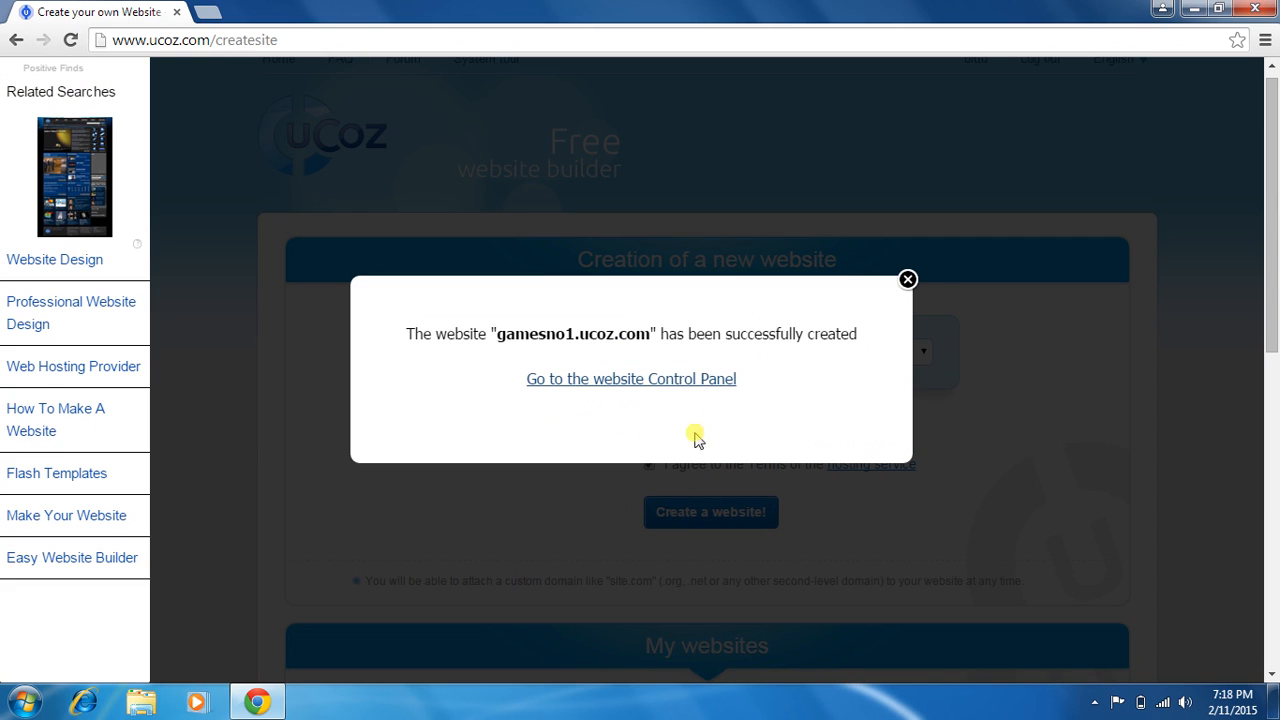
- Go to the new site's control panel from the success popup
{"action": "left_click", "coordinate": [632, 380]}
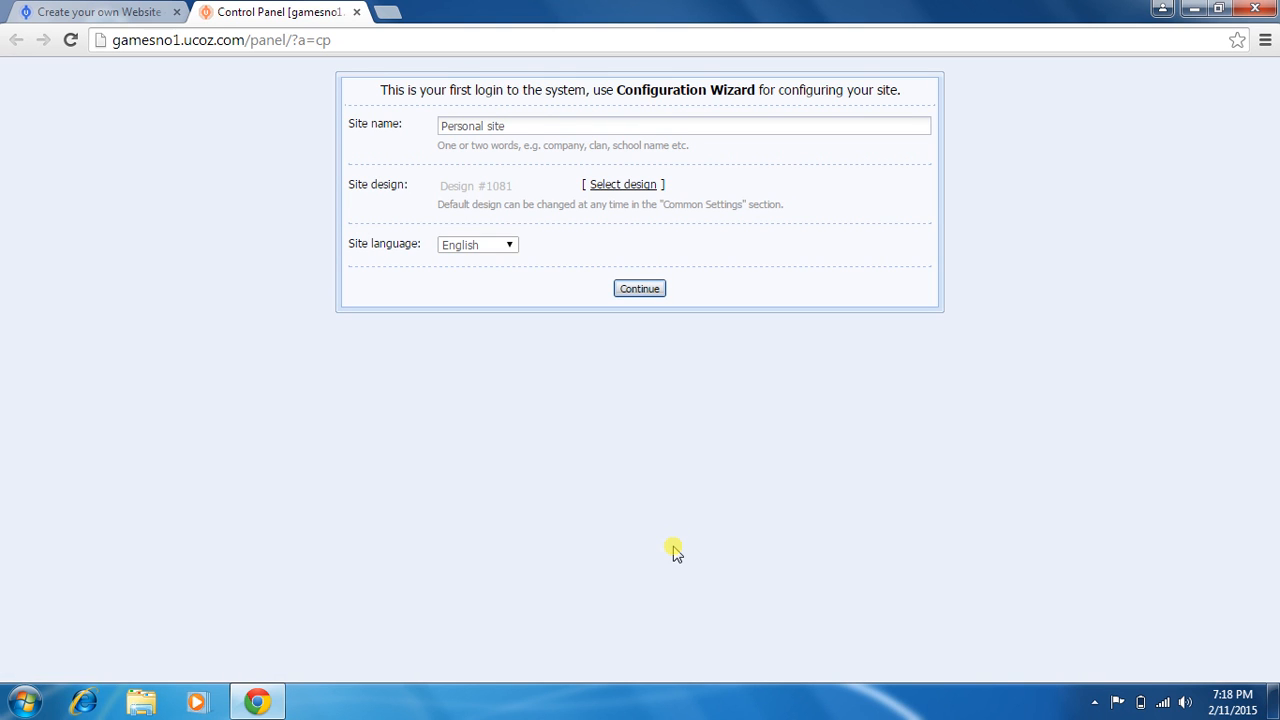
- Continue through the Configuration Wizard with default settings and confirm the chosen modules
{"action": "left_click", "coordinate": [640, 288]}
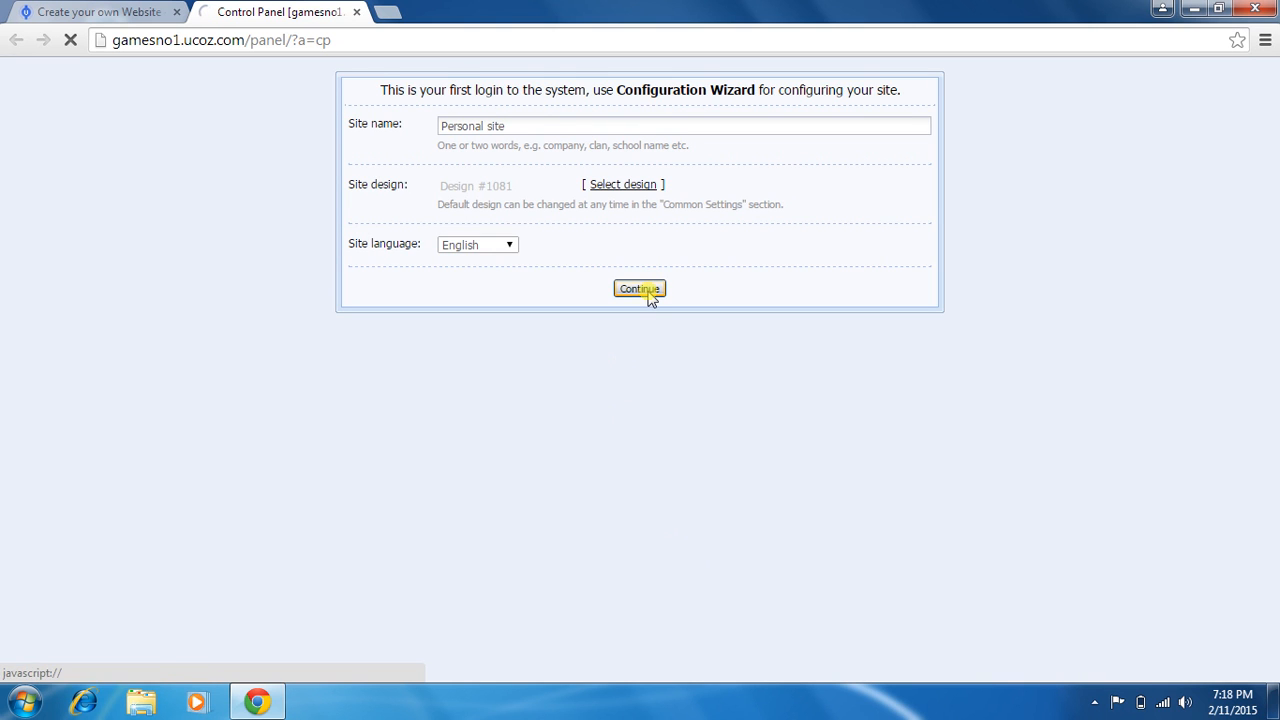
{"action": "left_click", "coordinate": [640, 288]}
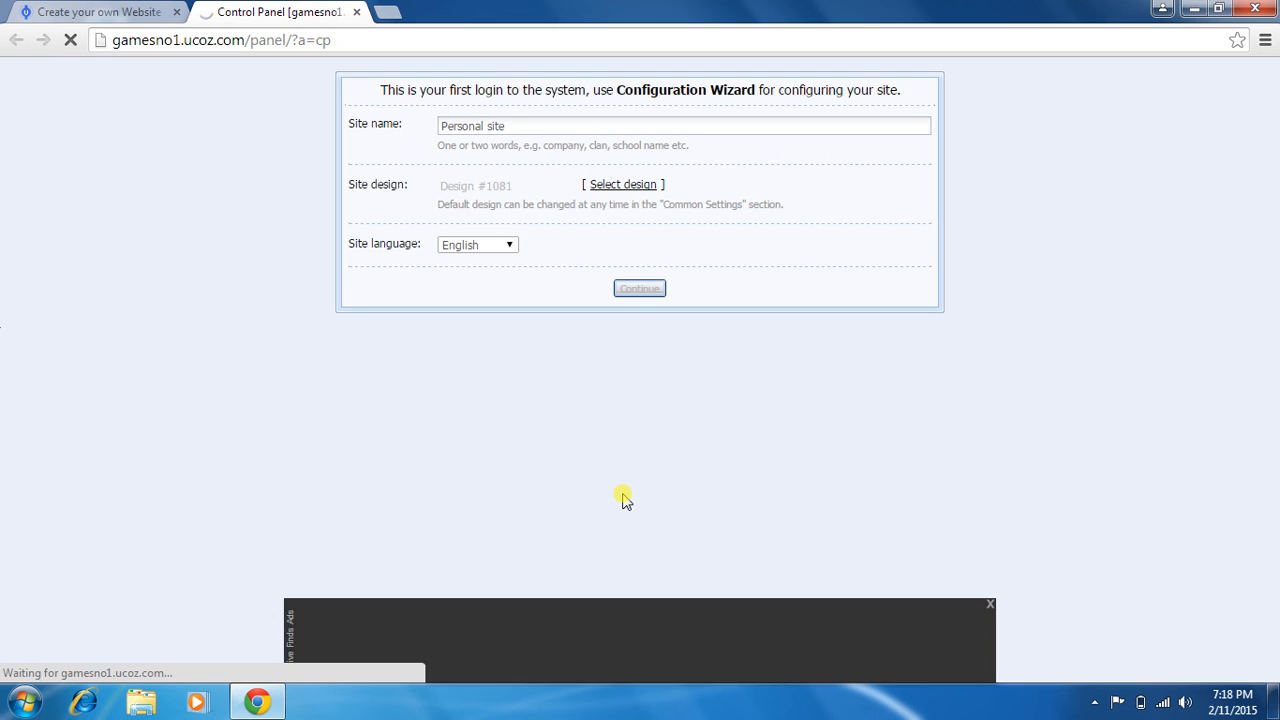
{"action": "left_click", "coordinate": [640, 288]}
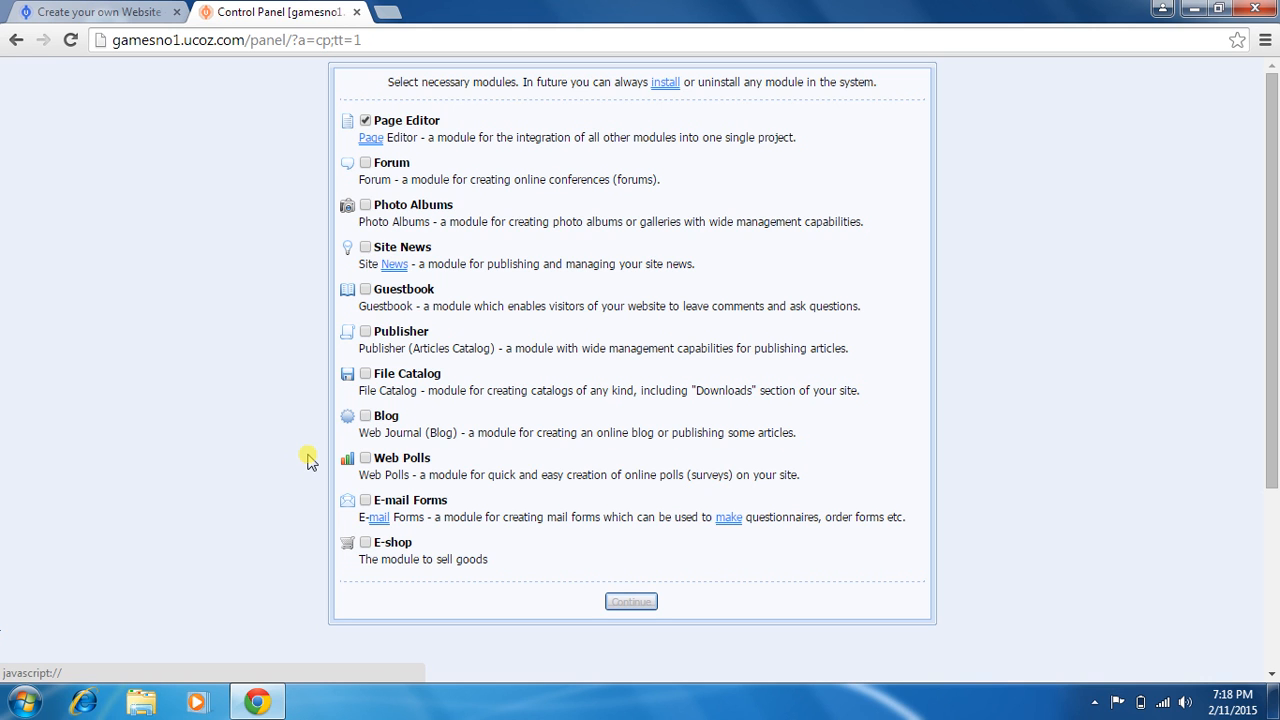
{"action": "left_click", "coordinate": [632, 600]}
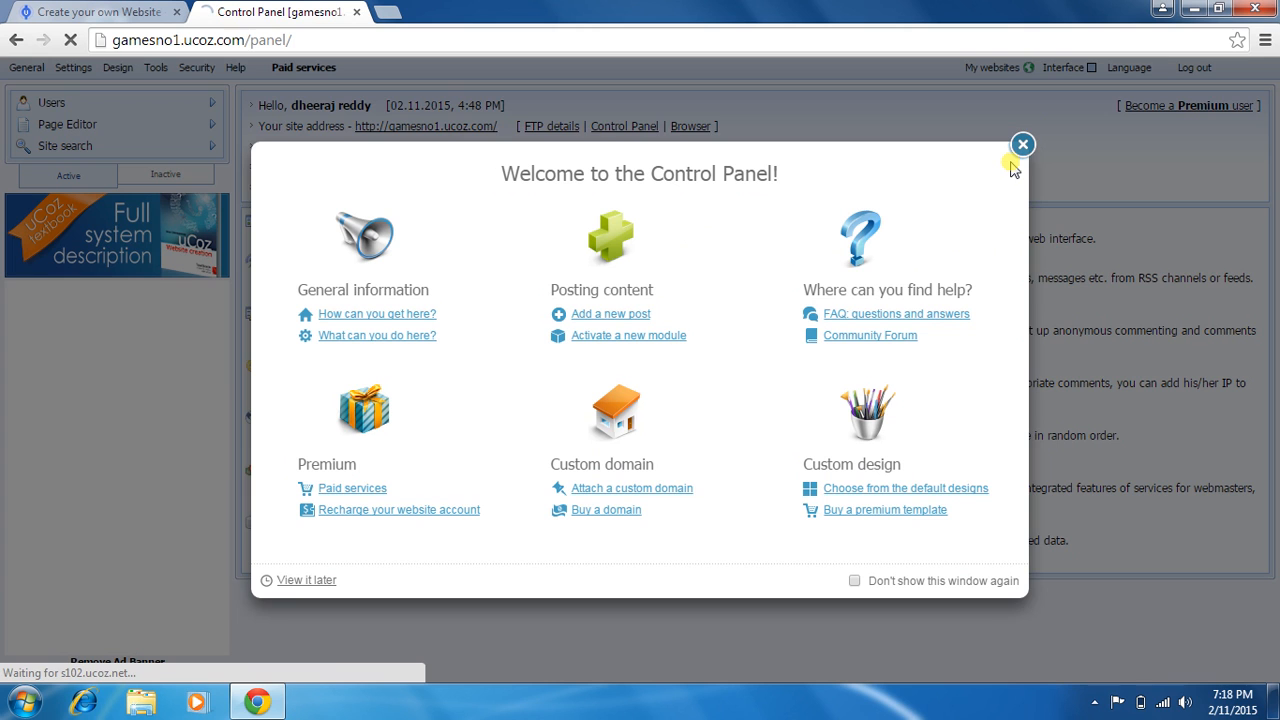
- Dismiss the welcome window and go to the Online Games module page
{"action": "left_click", "coordinate": [1022, 144]}
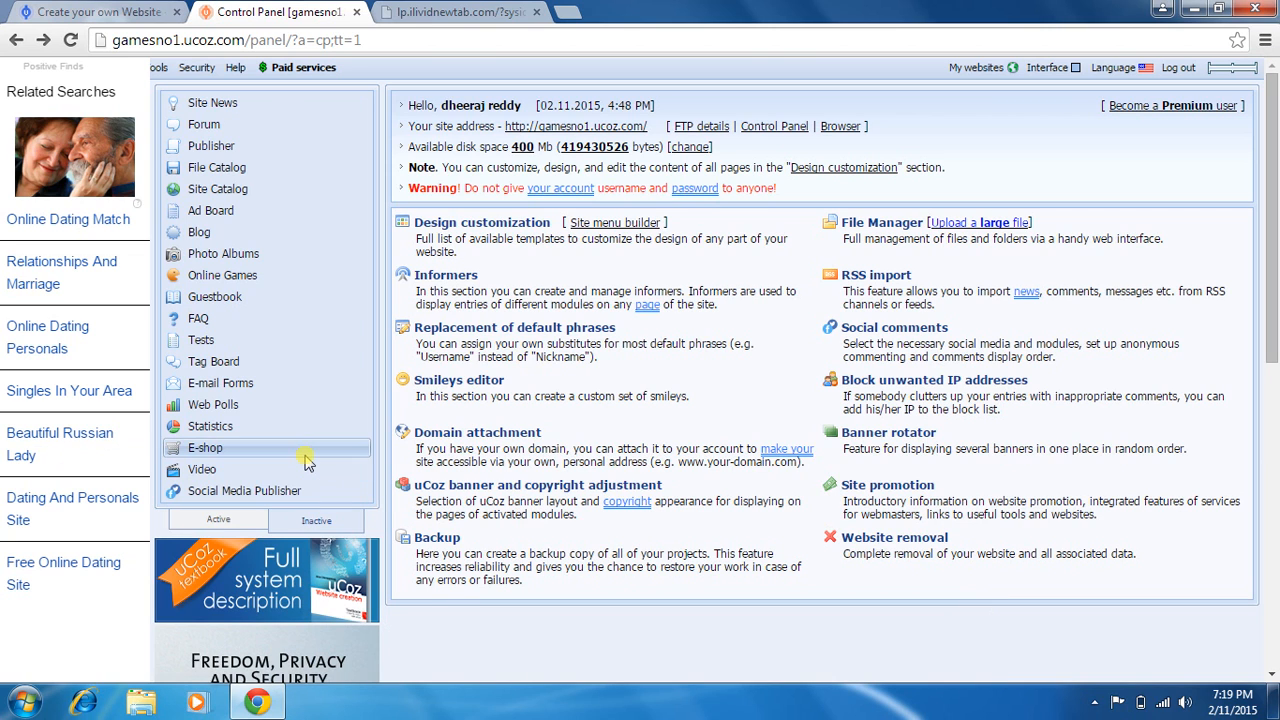
{"action": "left_click", "coordinate": [222, 276]}
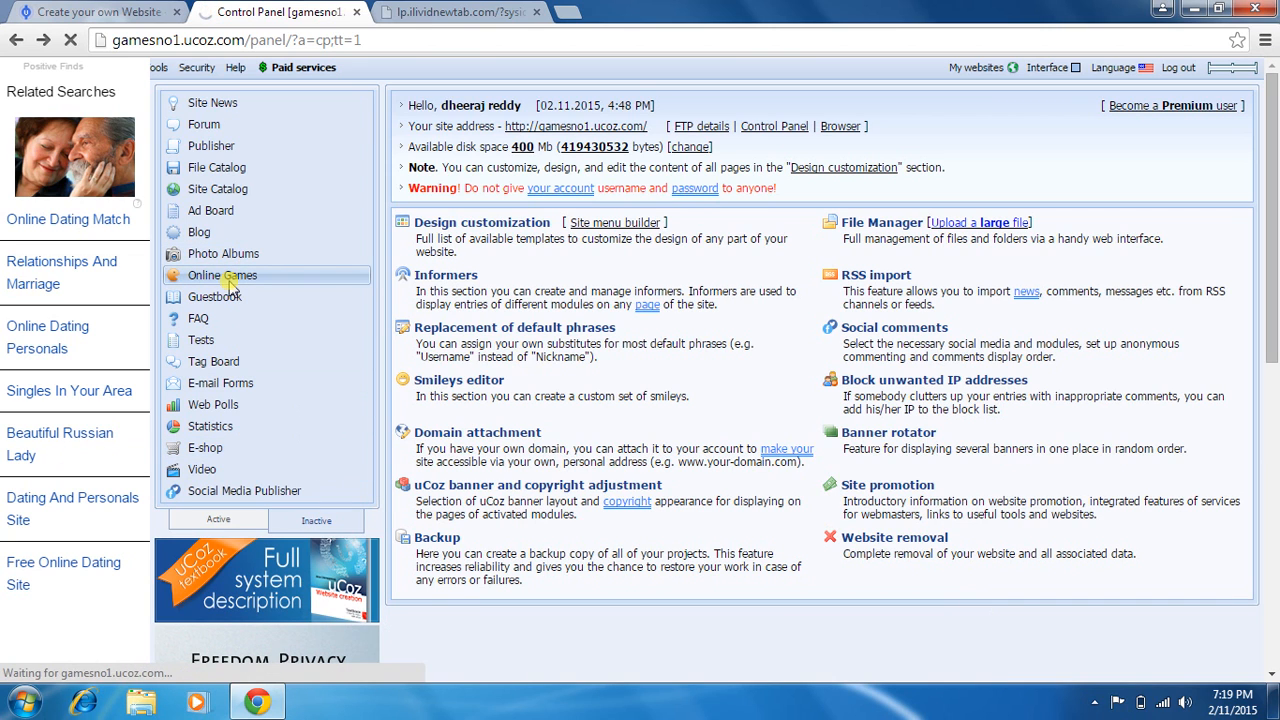
{"action": "left_click", "coordinate": [220, 276]}
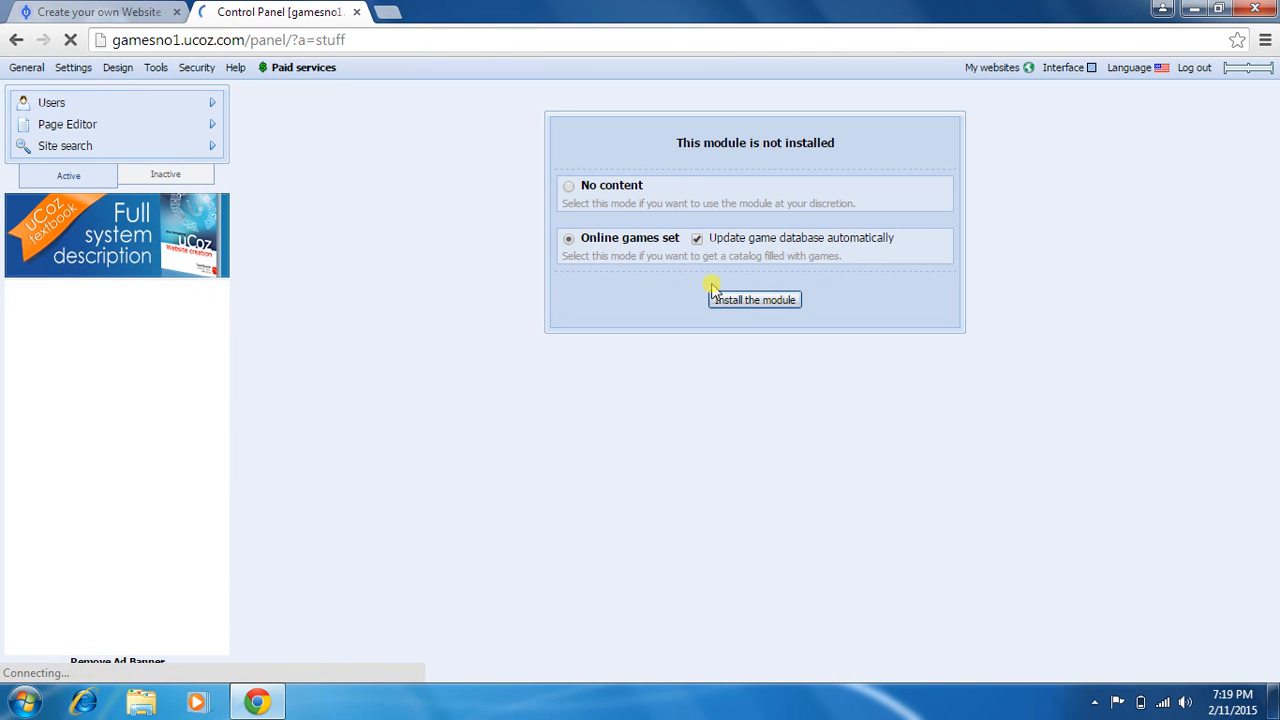
- Install the Online Games module with the online games set and automatic updates
{"action": "left_click", "coordinate": [754, 300]}
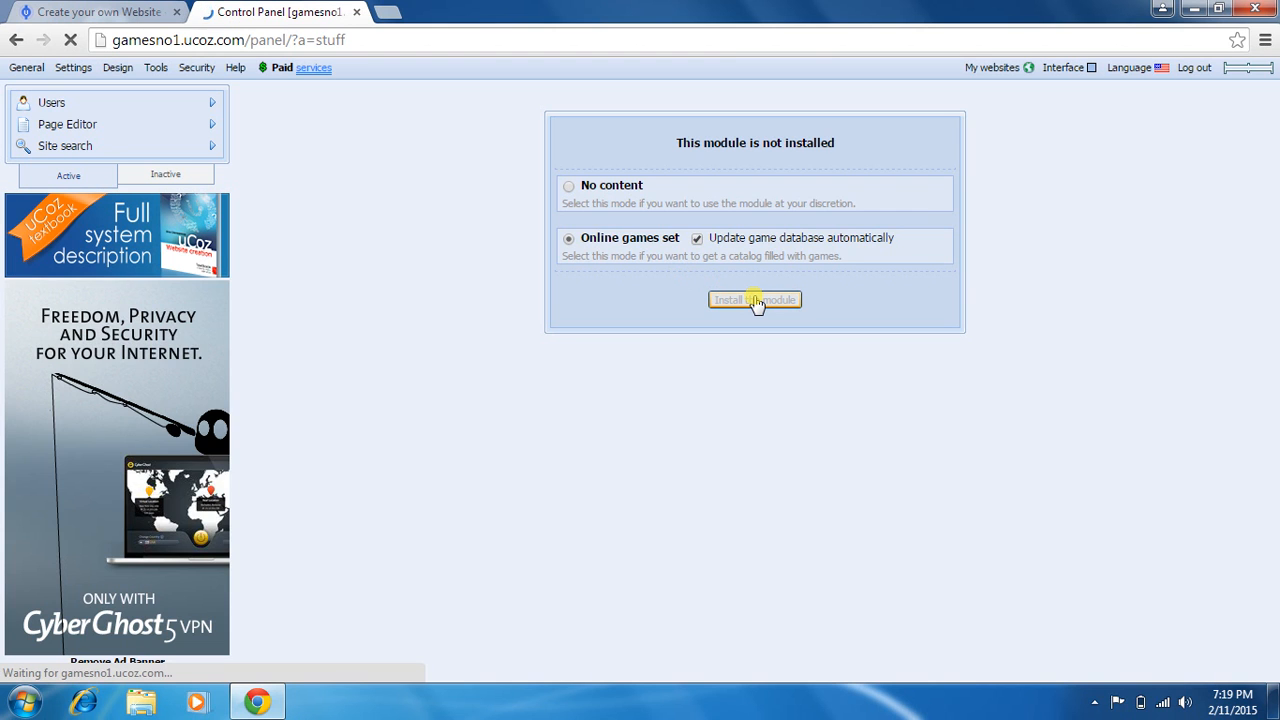
{"action": "left_click", "coordinate": [752, 300]}
{"action": "type", "text": "www.gamesno1."}
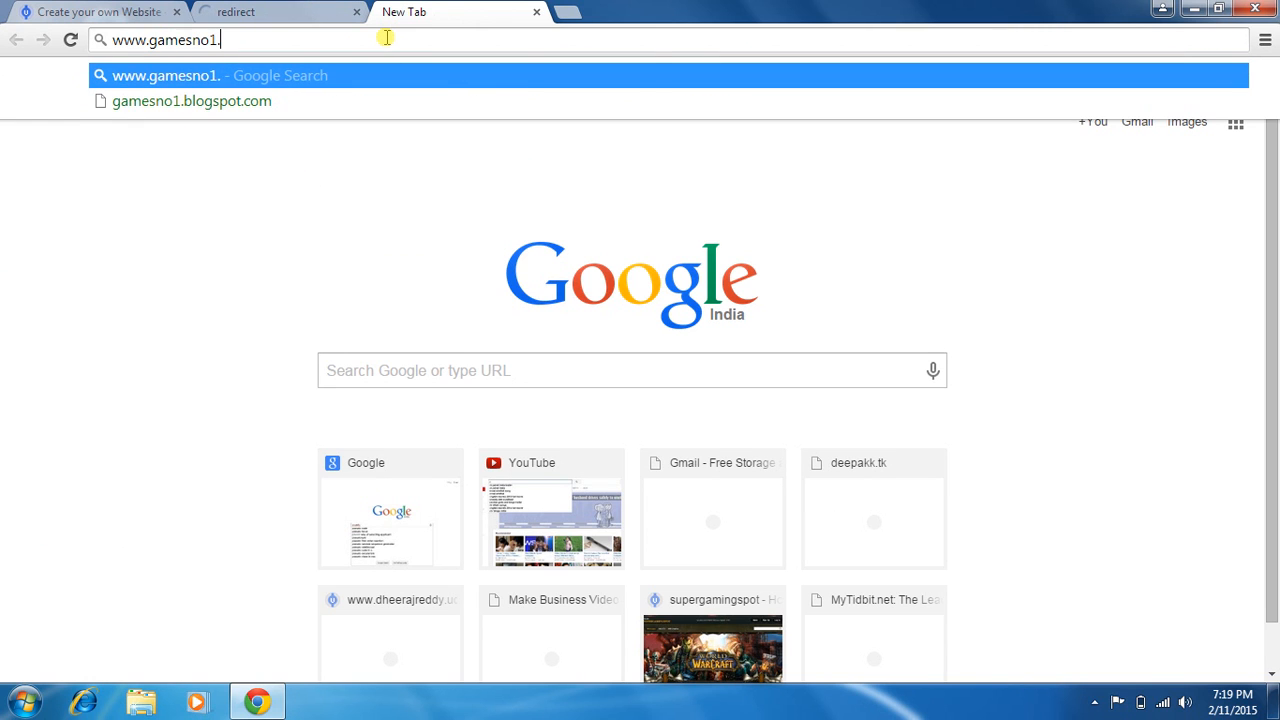
- Load gamesno1.ucoz.com in a new browser tab
{"action": "type", "text": "ucoz.com"}
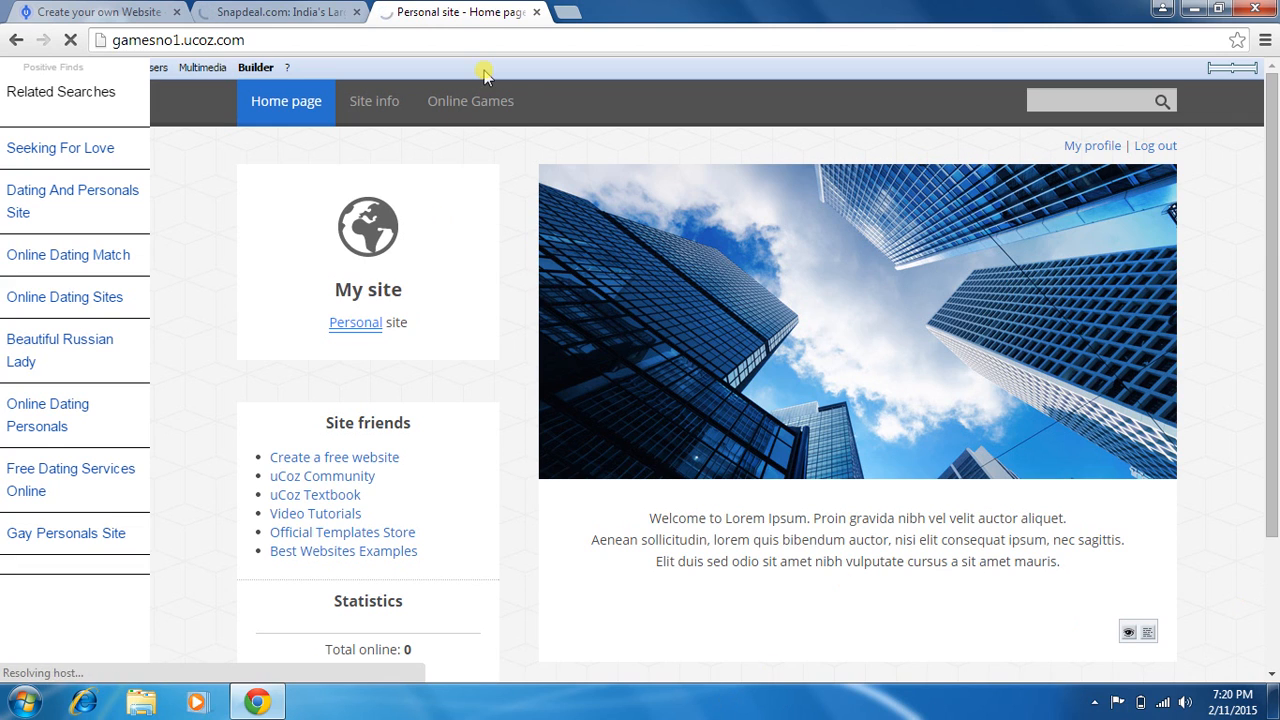
- Show the site's Online Games catalog of 298 games
{"action": "left_click", "coordinate": [488, 100]}
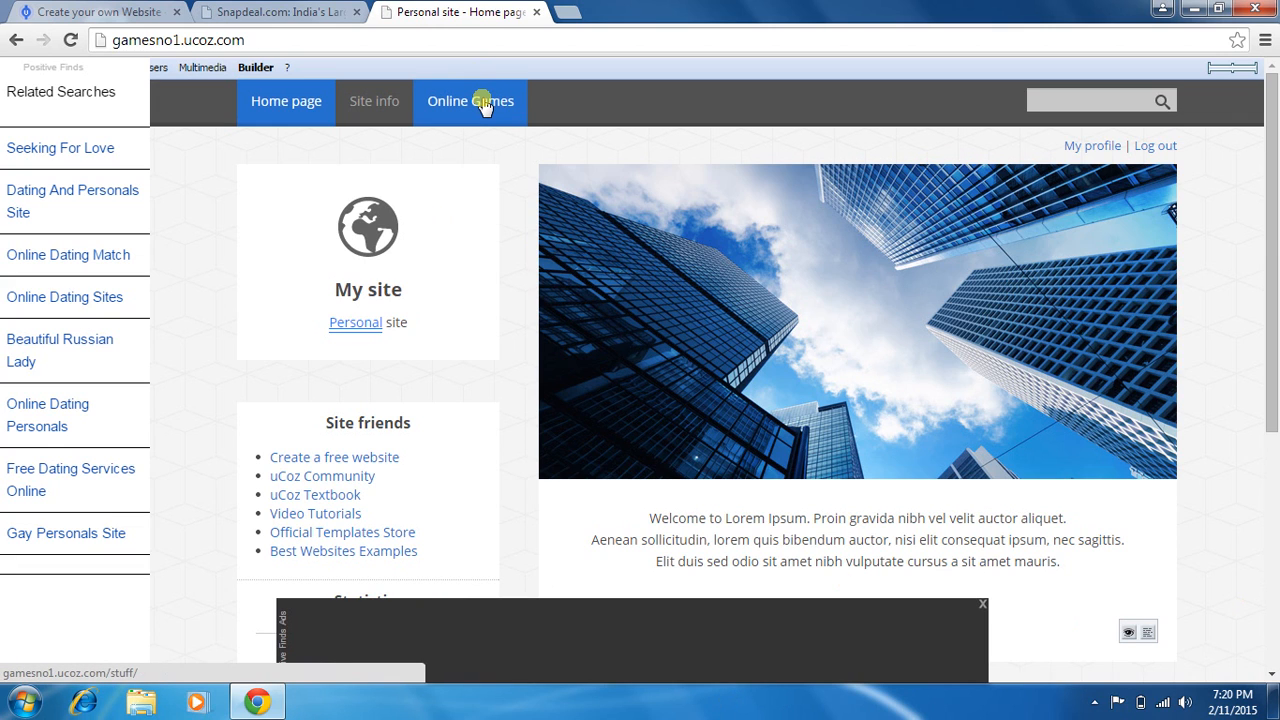
{"action": "left_click", "coordinate": [470, 100]}
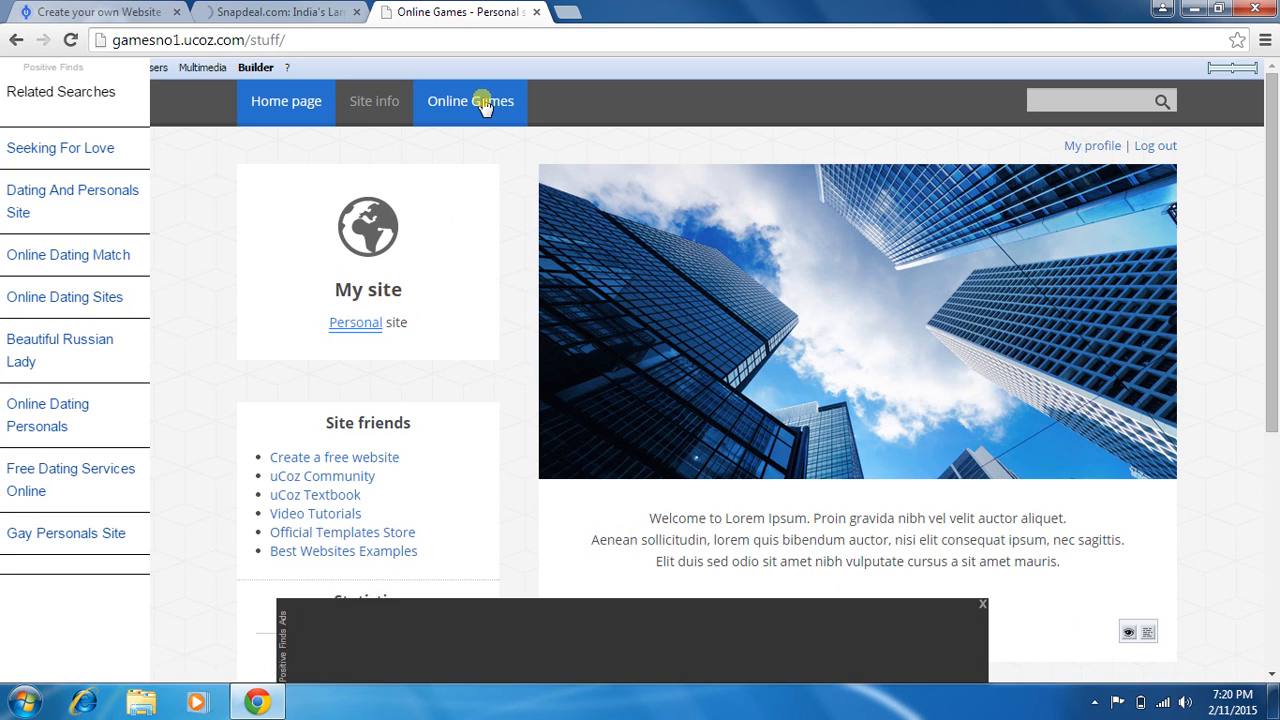
{"action": "left_click", "coordinate": [470, 100]}
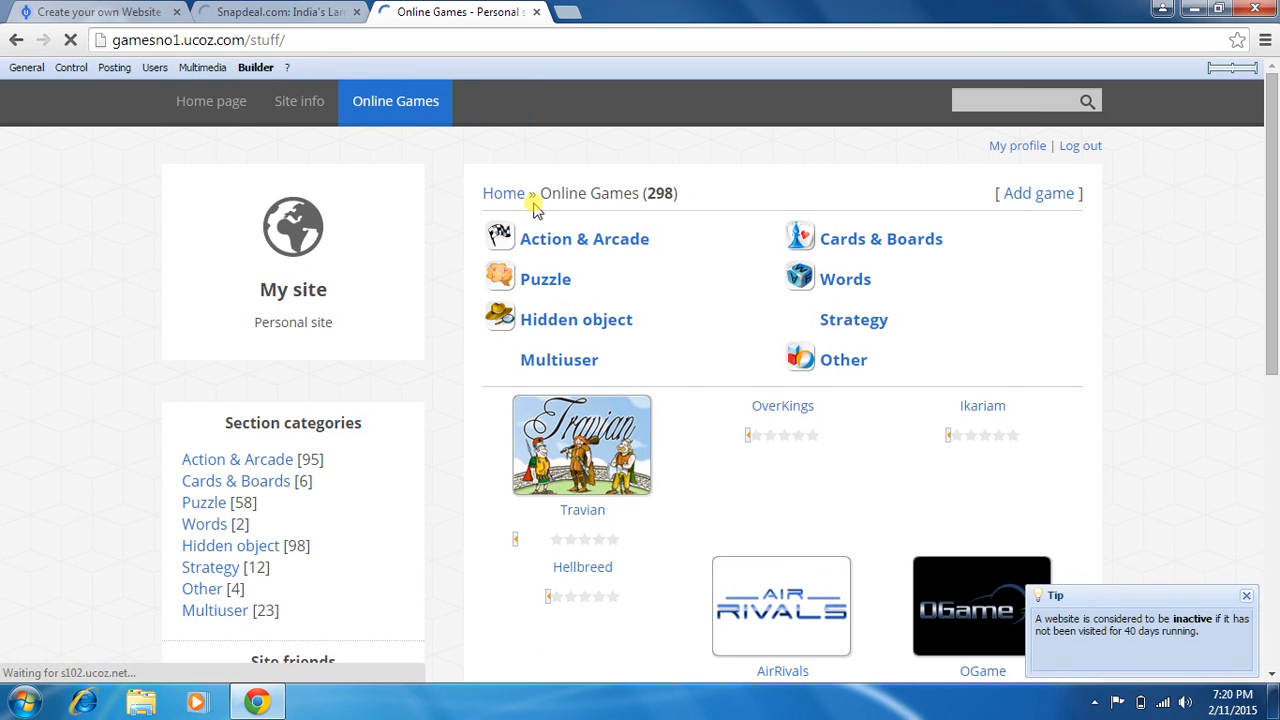